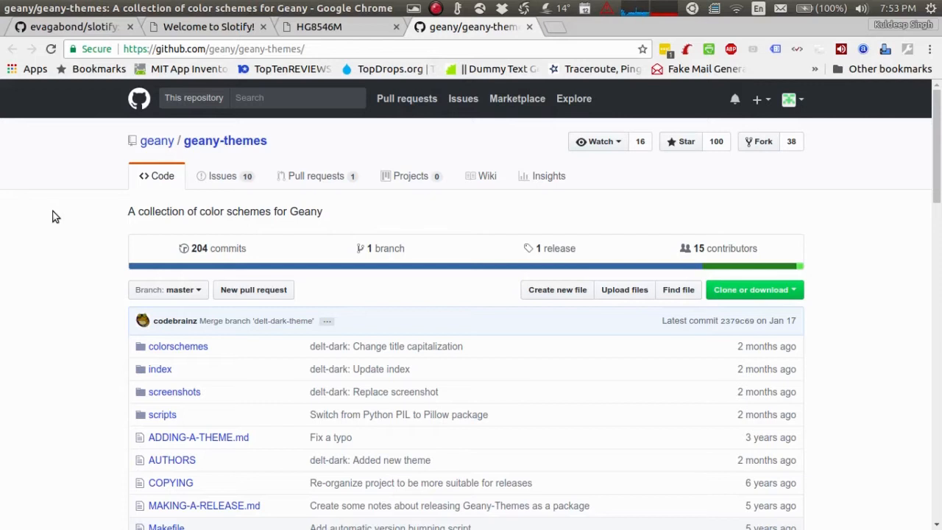
{"action": "mouse_move", "coordinate": [100, 221]}
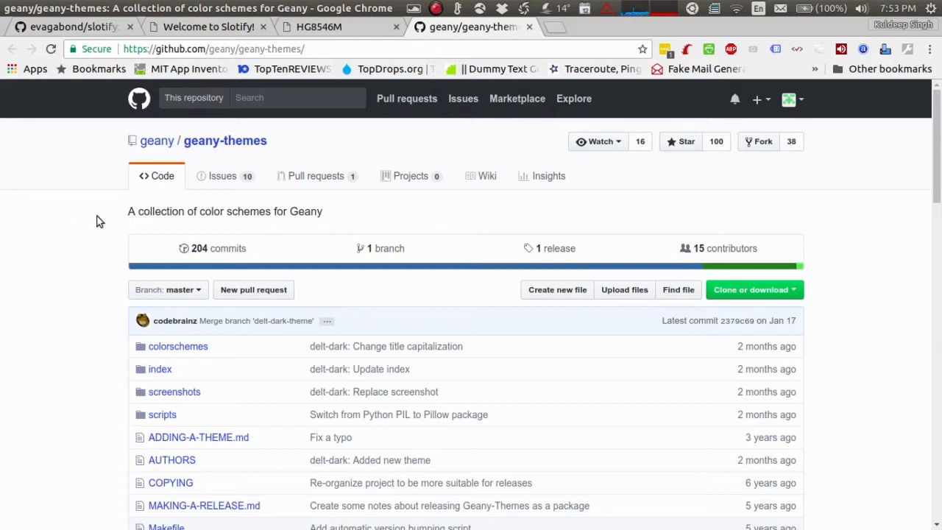
{"action": "mouse_move", "coordinate": [107, 206]}
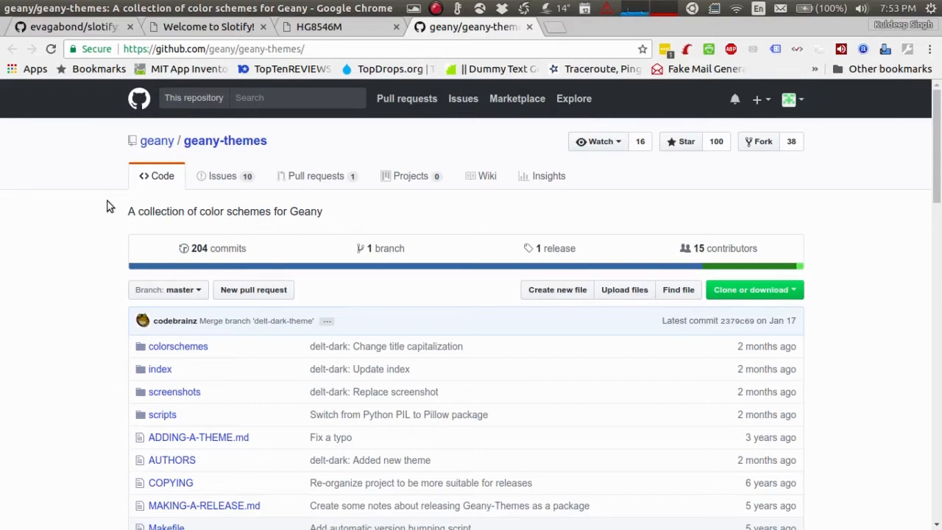
{"action": "mouse_move", "coordinate": [218, 248]}
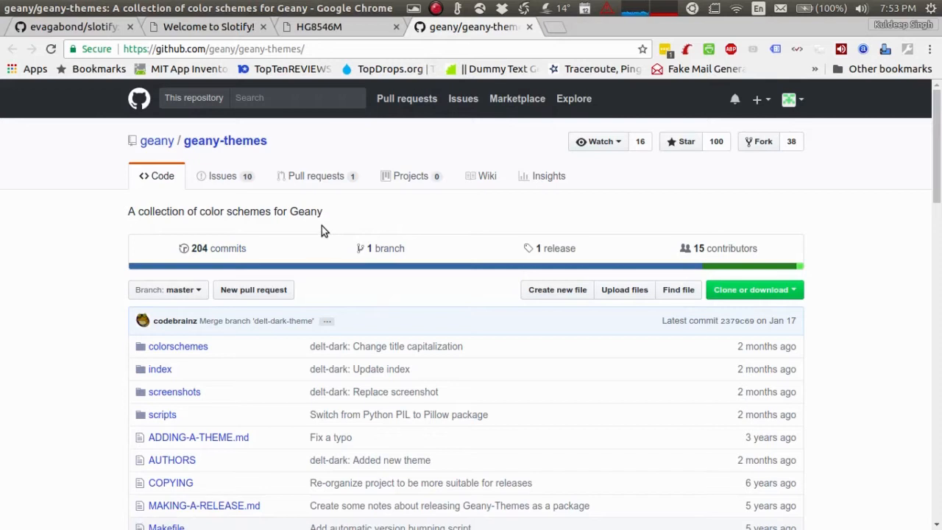
{"action": "mouse_move", "coordinate": [273, 277]}
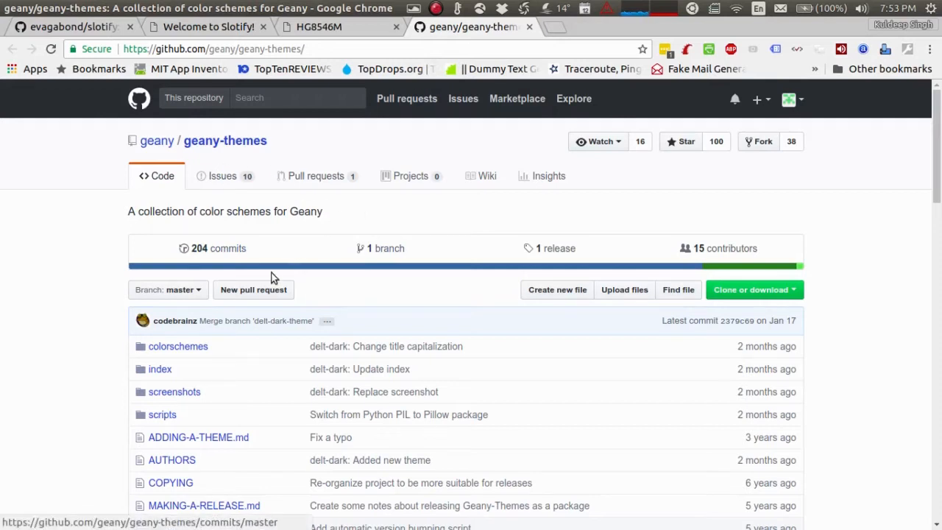
{"action": "mouse_move", "coordinate": [290, 262]}
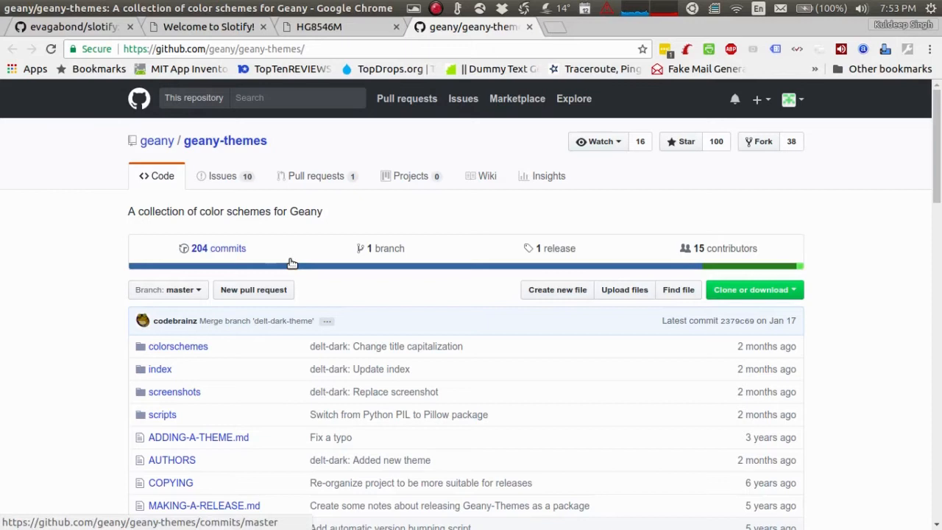
{"action": "mouse_move", "coordinate": [337, 240]}
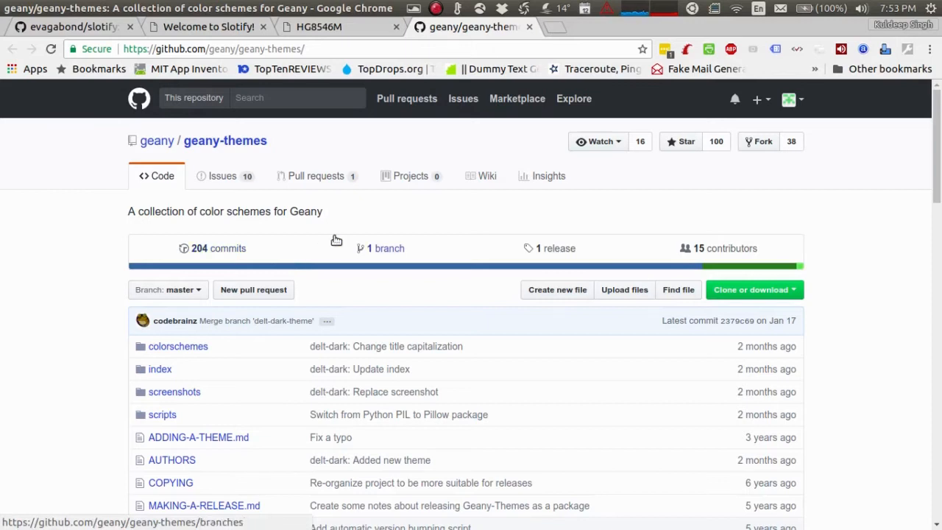
{"action": "mouse_move", "coordinate": [660, 169]}
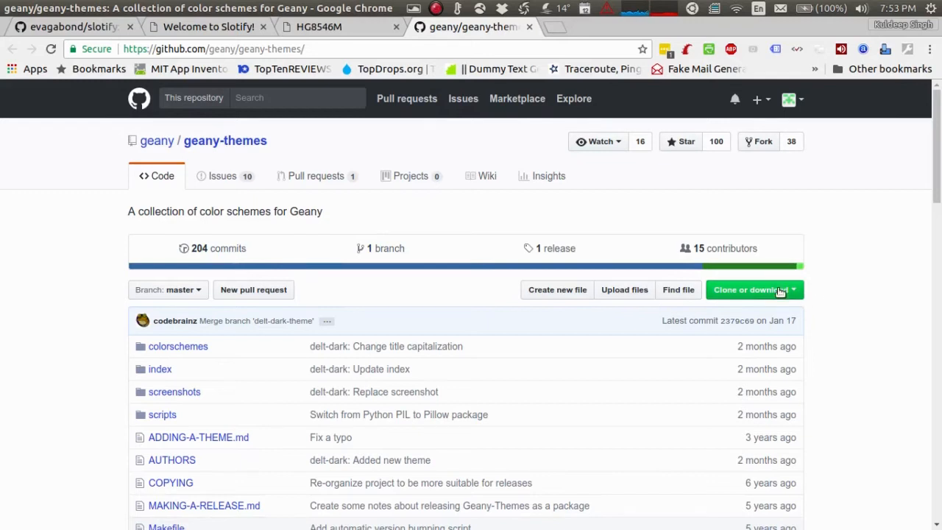
Step: Extract geany-themes-master.zip in place from the Nautilus file manager
{"action": "left_click", "coordinate": [751, 290]}
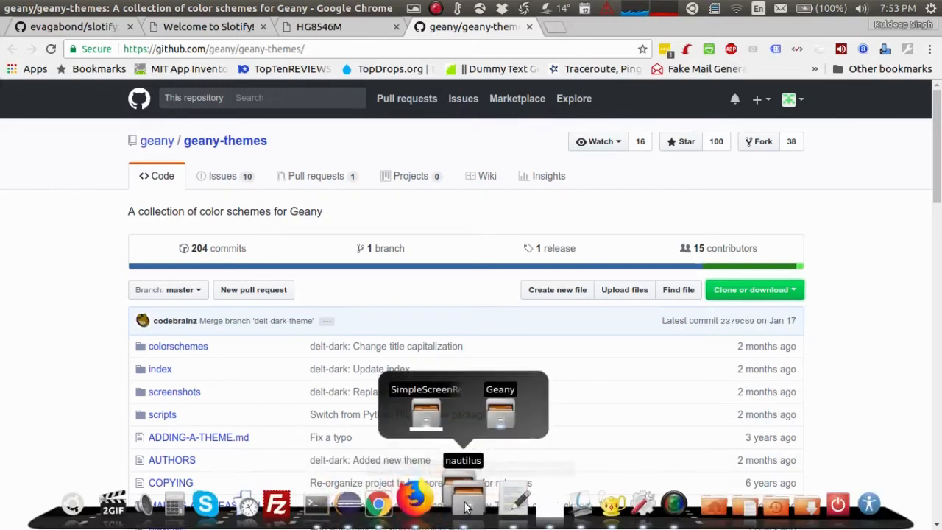
{"action": "left_click", "coordinate": [464, 504]}
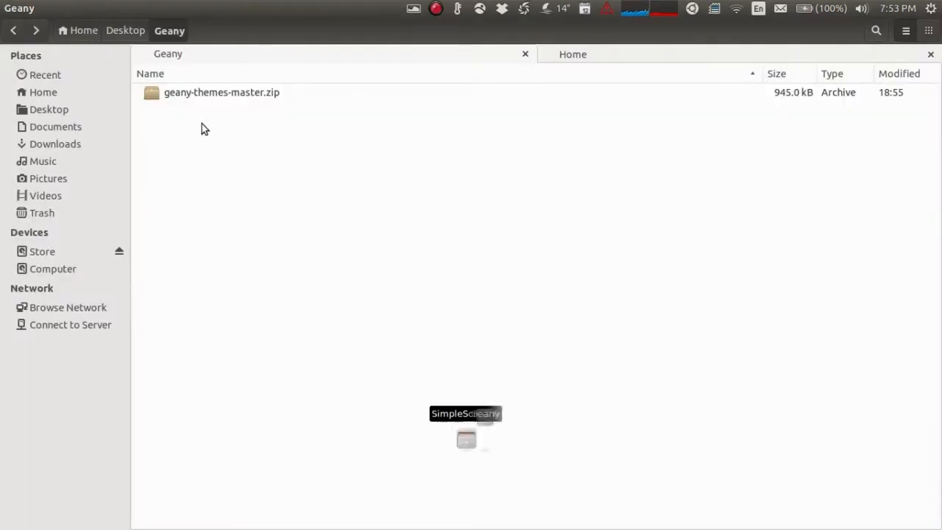
{"action": "left_click", "coordinate": [222, 92]}
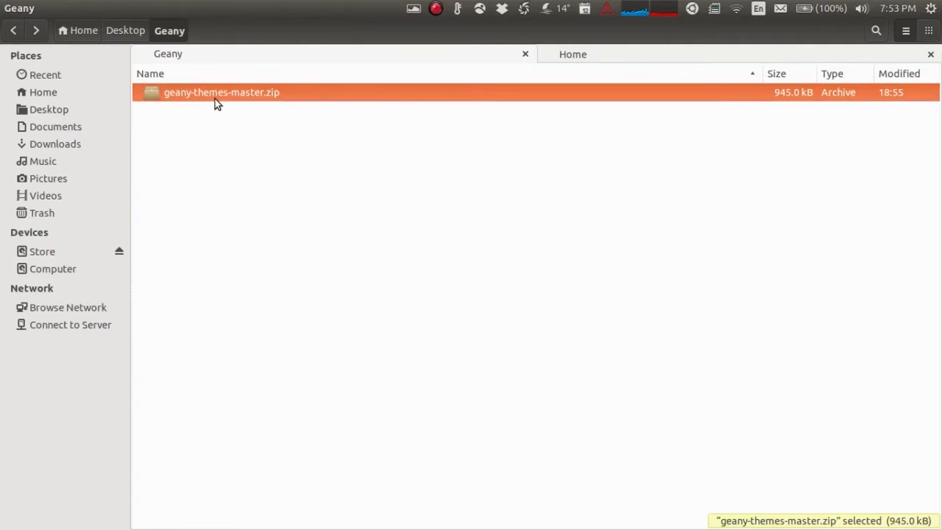
{"action": "right_click", "coordinate": [221, 92]}
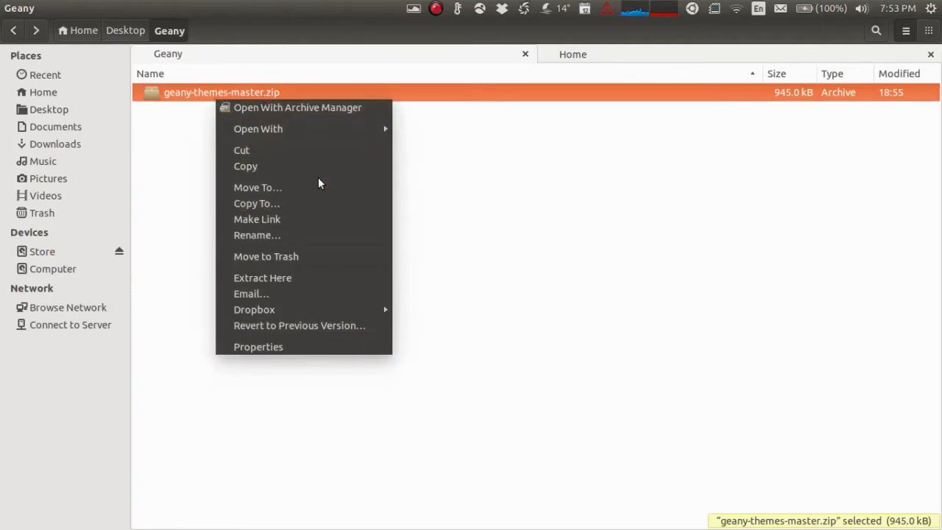
{"action": "mouse_move", "coordinate": [306, 283]}
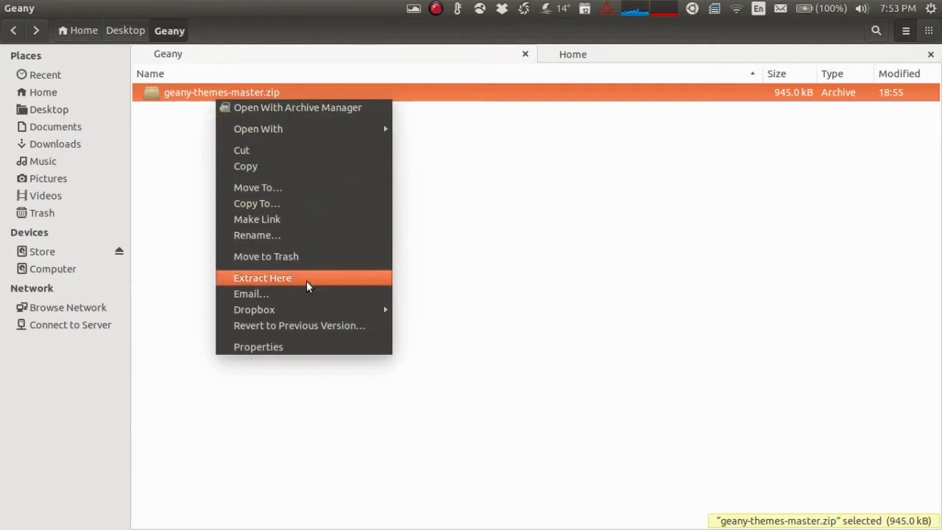
{"action": "left_click", "coordinate": [262, 277]}
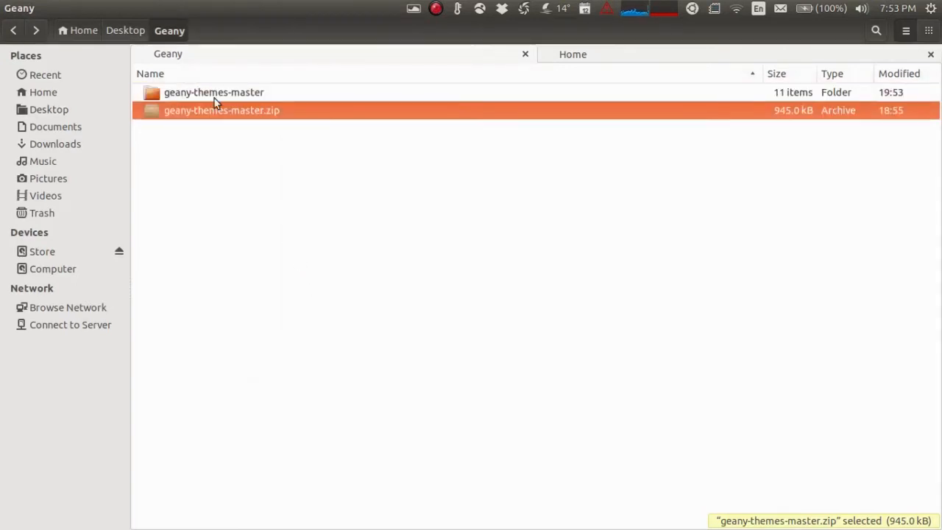
Step: Open the extracted geany-themes-master folder and its colorschemes subfolder
{"action": "left_click", "coordinate": [213, 92]}
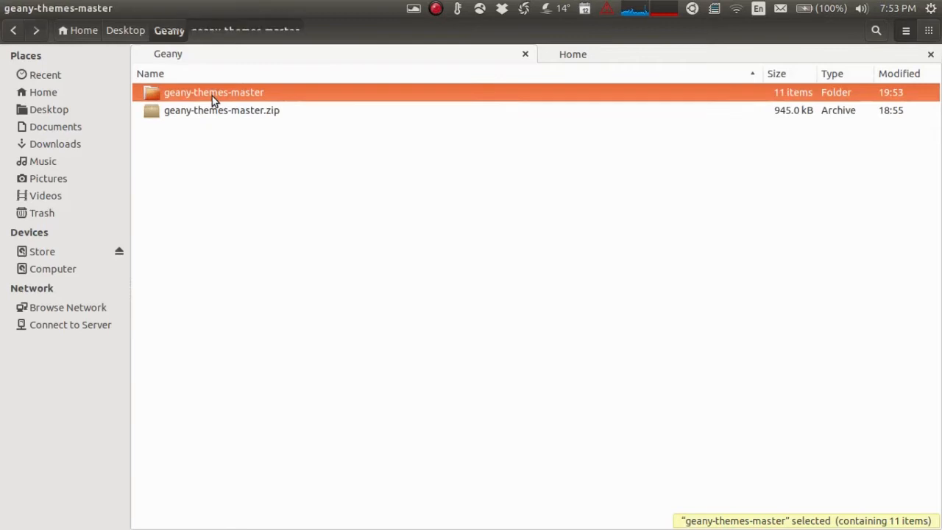
{"action": "double_click", "coordinate": [213, 92]}
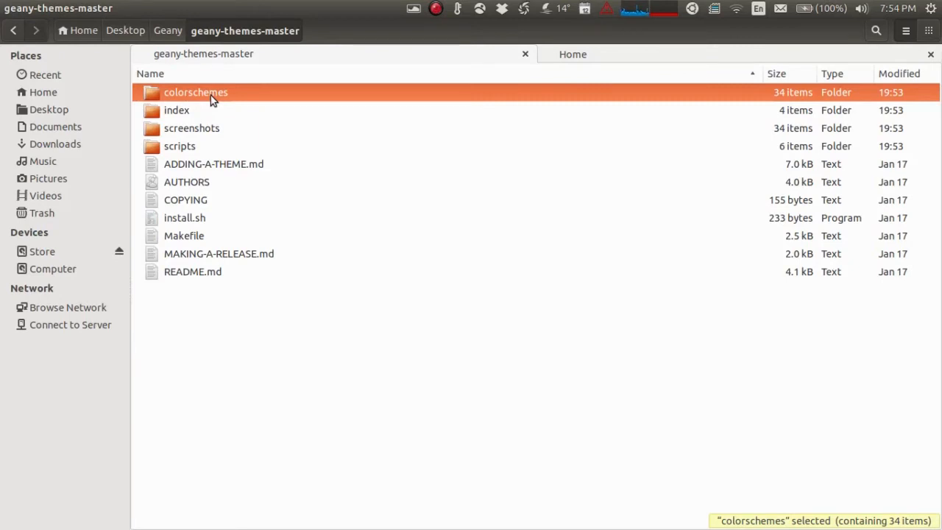
{"action": "double_click", "coordinate": [196, 92]}
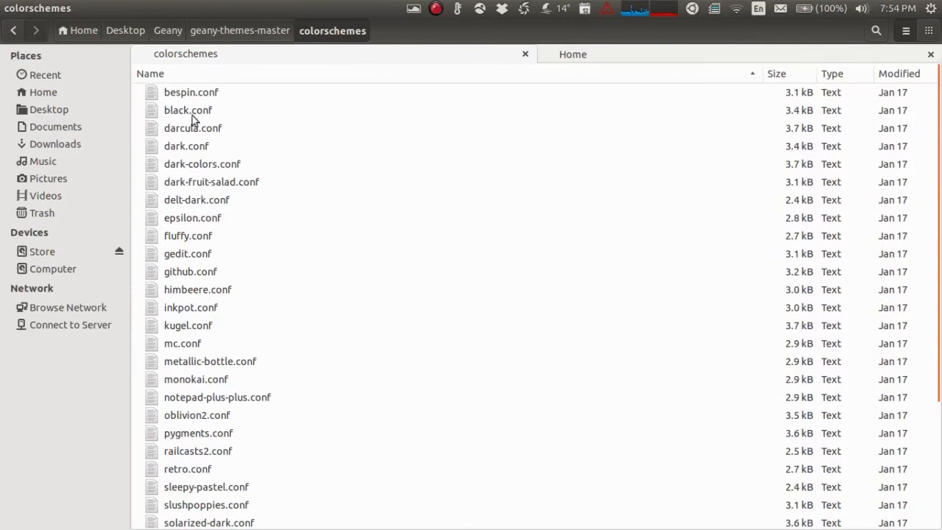
{"action": "mouse_move", "coordinate": [200, 302]}
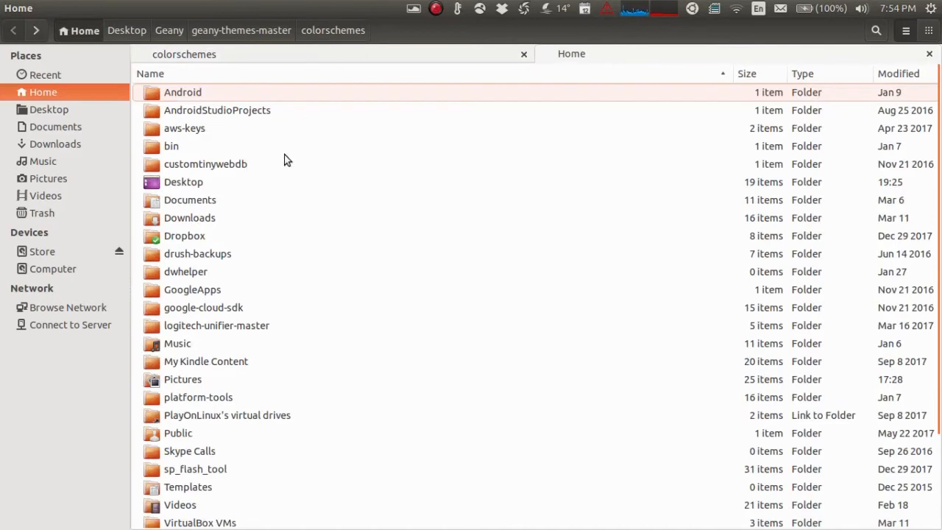
{"action": "mouse_move", "coordinate": [317, 223]}
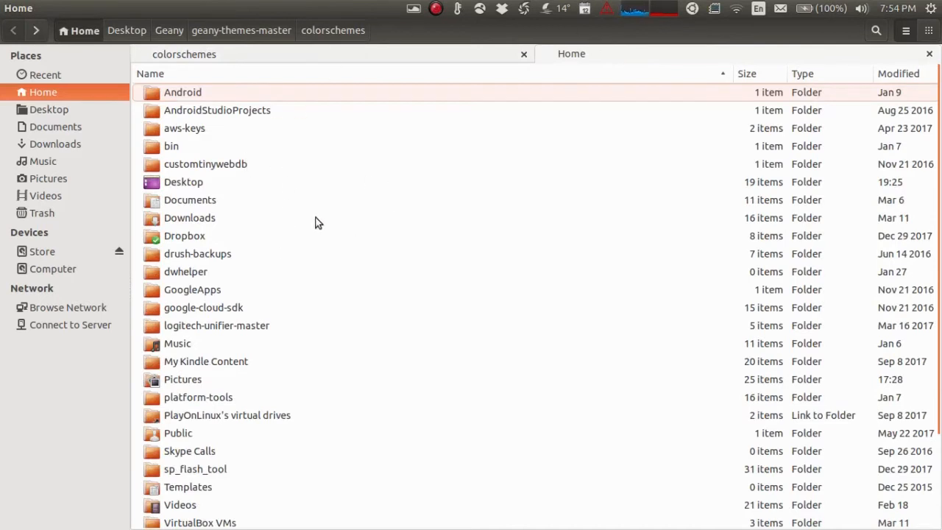
{"action": "mouse_move", "coordinate": [331, 193]}
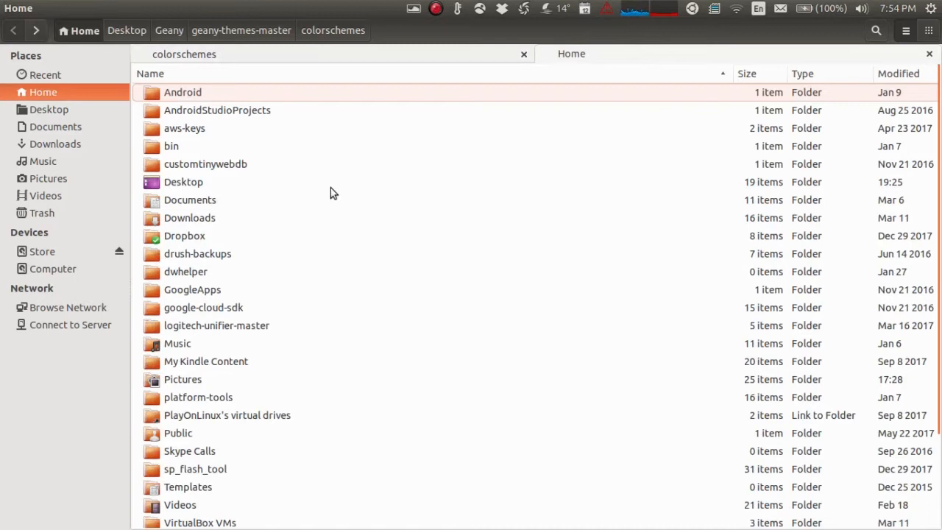
{"action": "mouse_move", "coordinate": [352, 175]}
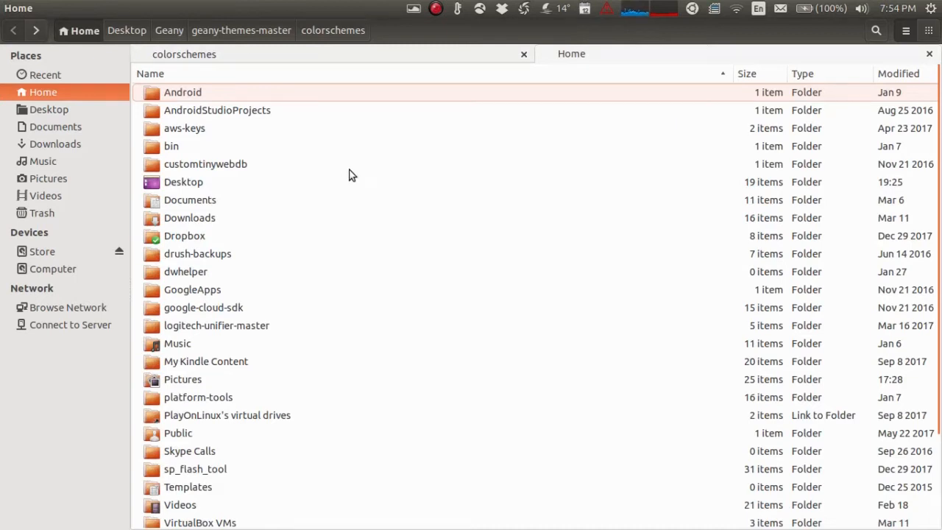
{"action": "mouse_move", "coordinate": [37, 105]}
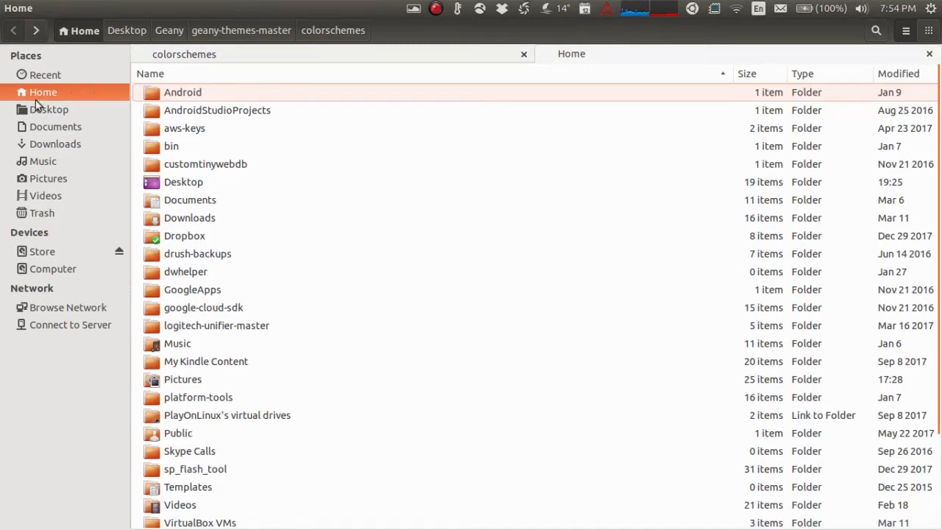
{"action": "mouse_move", "coordinate": [298, 222]}
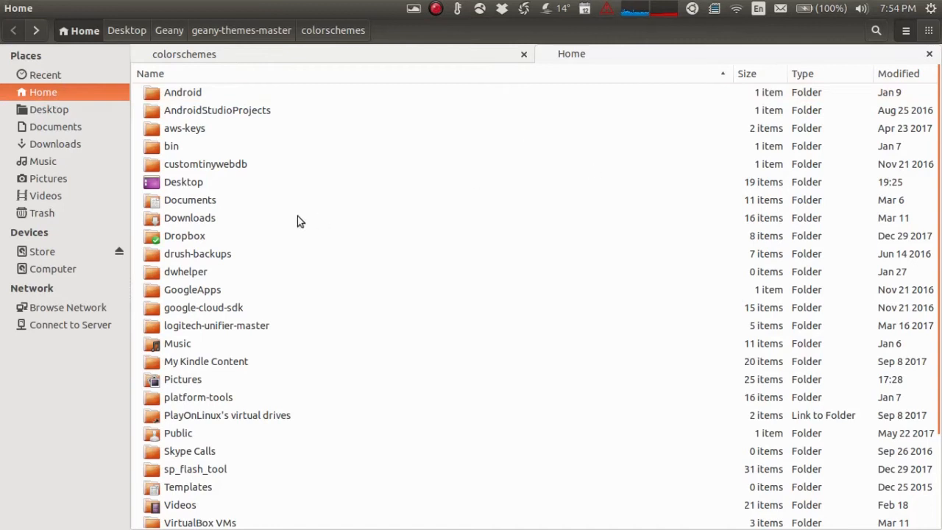
Step: Scroll Home to the hidden folders, open .config, and bring the geany folder into view
{"action": "scroll", "scroll_direction": "down", "scroll_amount": 3}
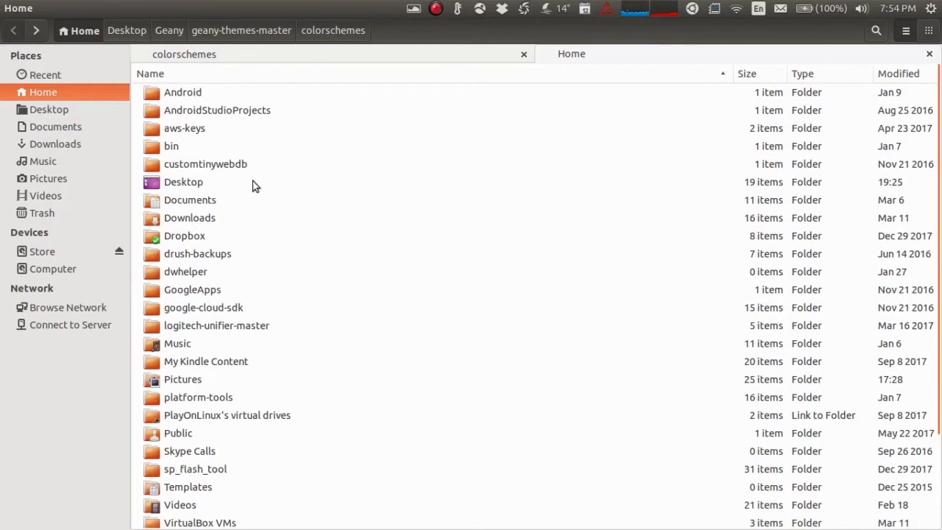
{"action": "scroll", "scroll_direction": "down", "scroll_amount": 3}
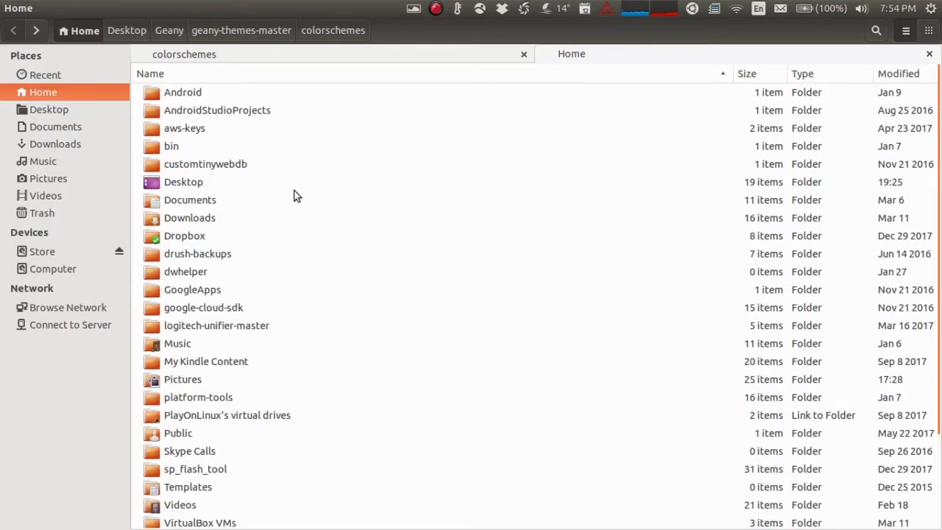
{"action": "left_click", "coordinate": [111, 8]}
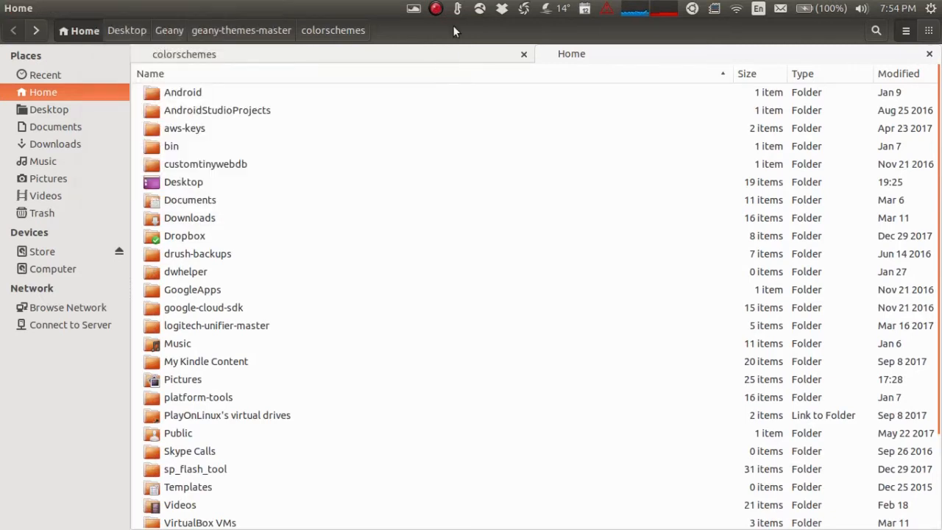
{"action": "mouse_move", "coordinate": [434, 222]}
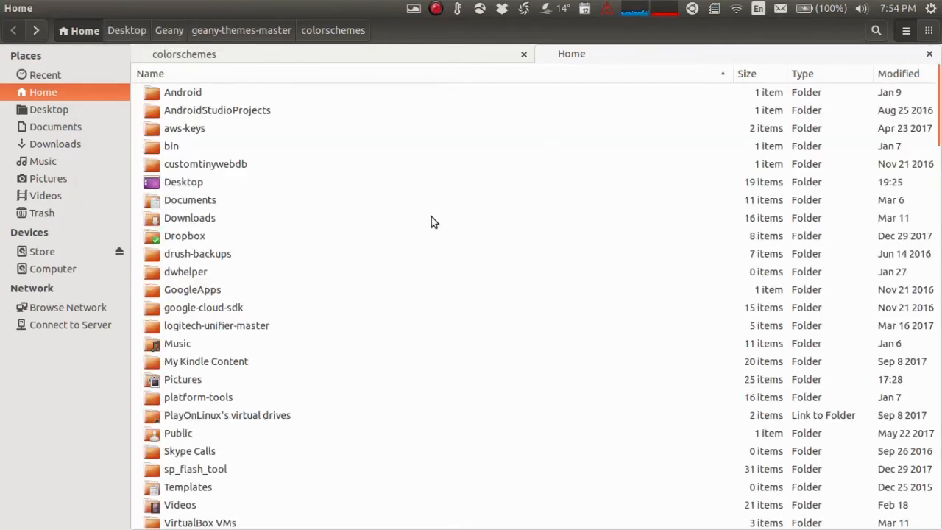
{"action": "scroll", "scroll_direction": "down", "scroll_amount": 3}
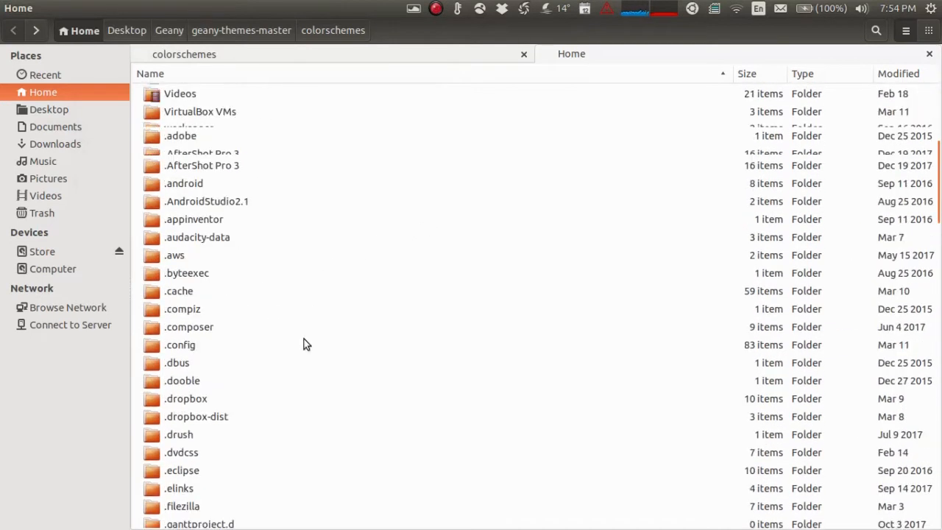
{"action": "scroll", "scroll_direction": "down", "scroll_amount": 3}
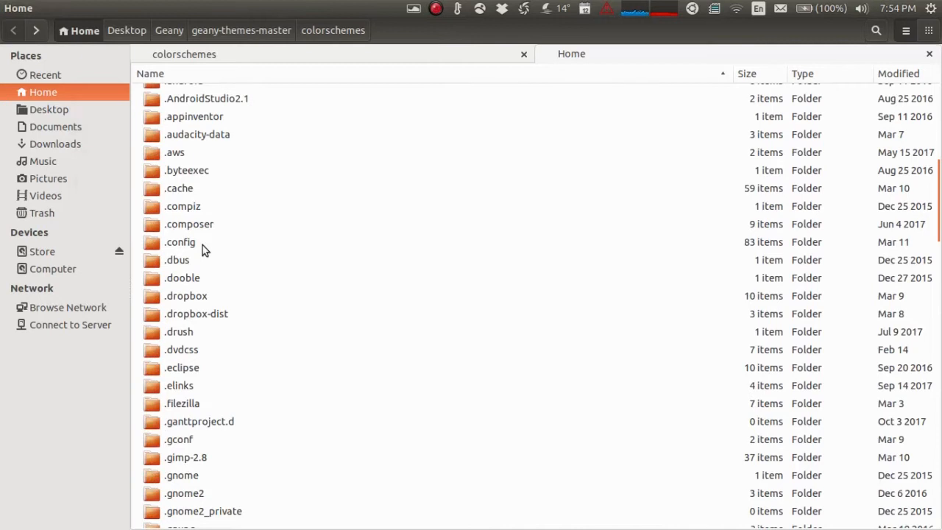
{"action": "double_click", "coordinate": [180, 241]}
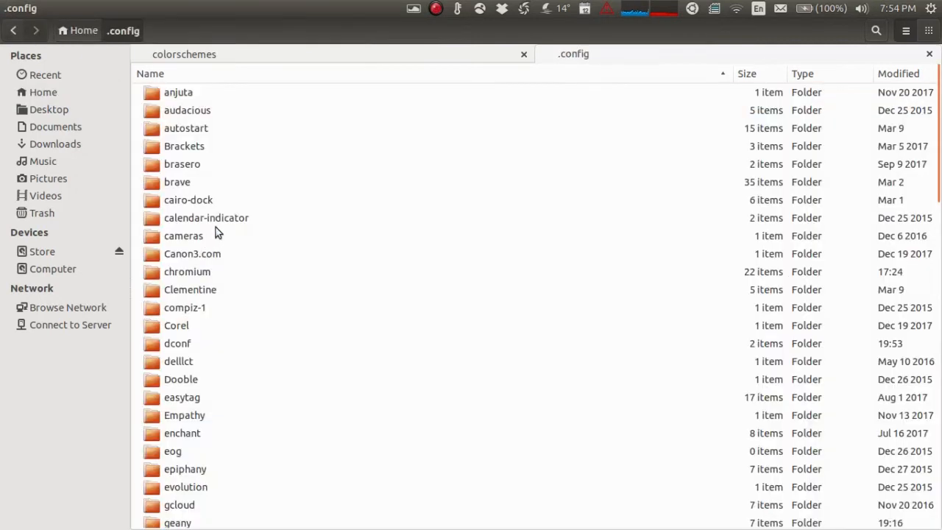
{"action": "scroll", "scroll_direction": "down", "scroll_amount": 3}
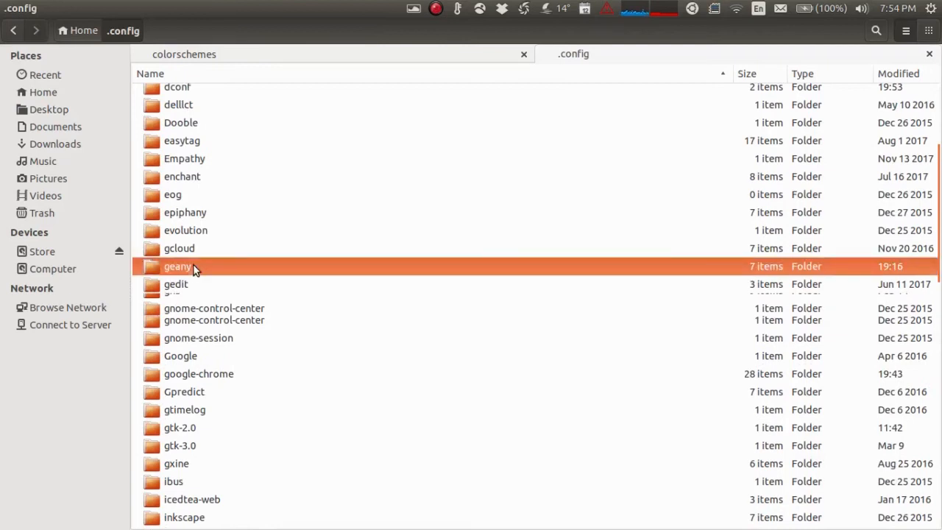
Step: Open the geany folder, then its colorschemes folder under .config
{"action": "double_click", "coordinate": [177, 265]}
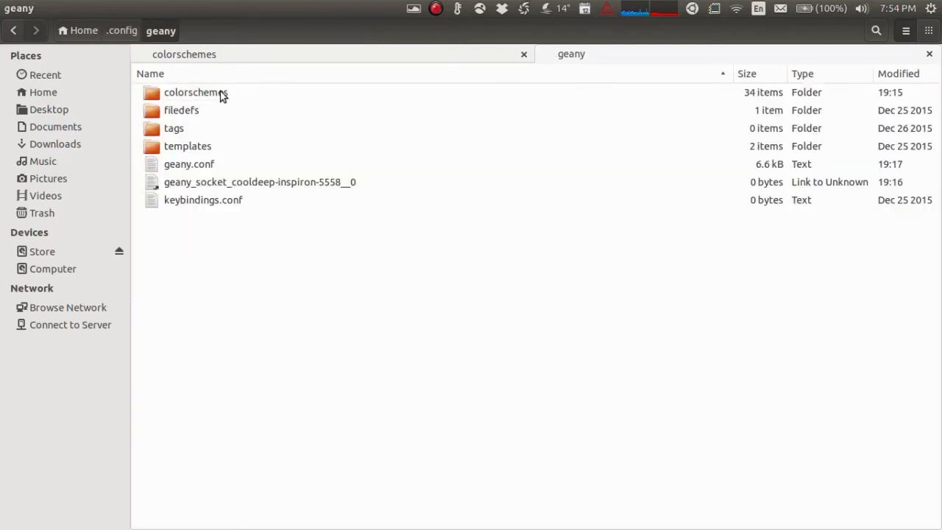
{"action": "left_click", "coordinate": [196, 92]}
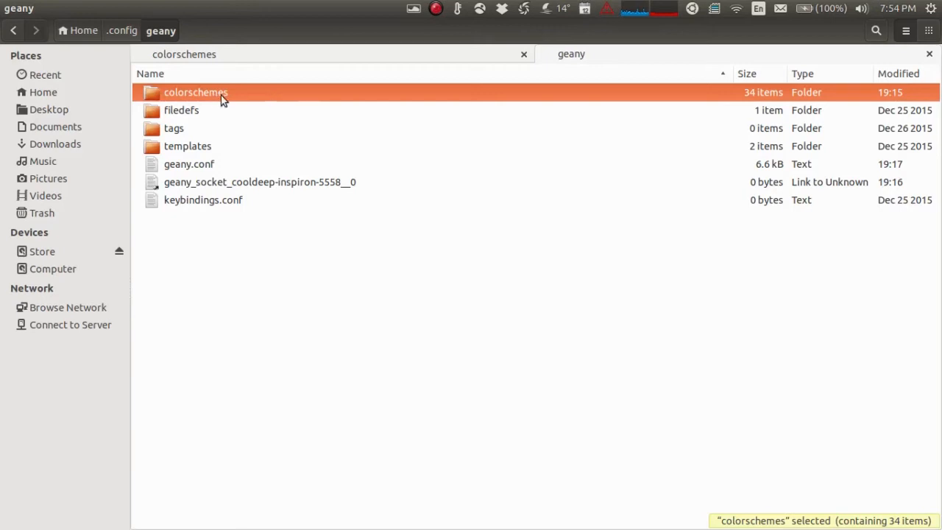
{"action": "mouse_move", "coordinate": [212, 101]}
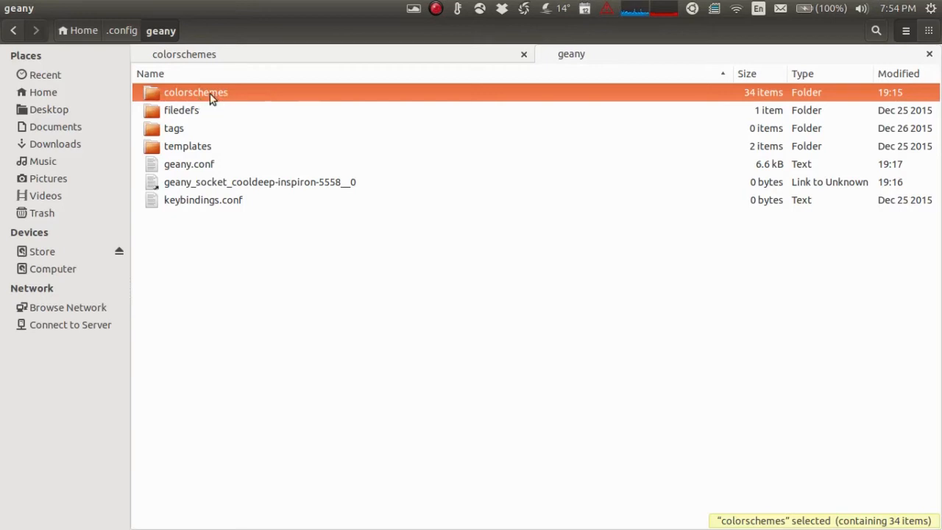
{"action": "double_click", "coordinate": [195, 92]}
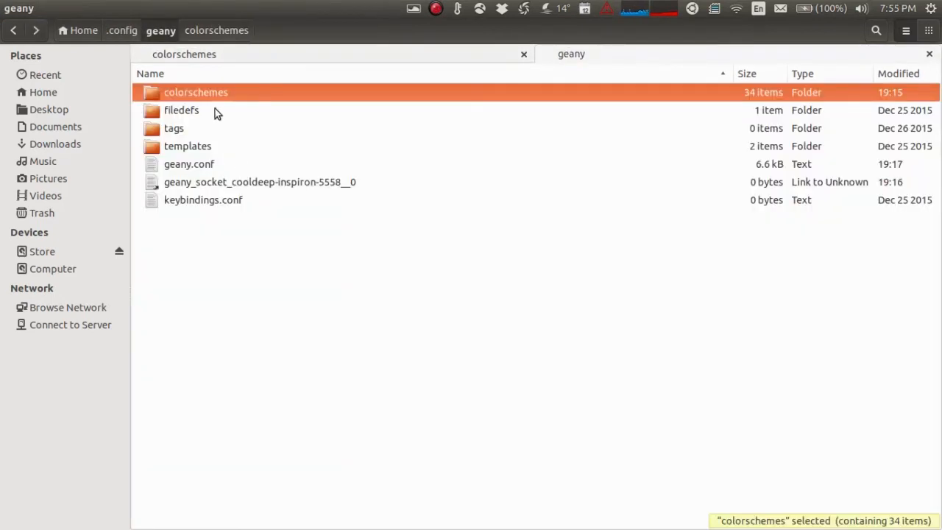
Step: Use context menus on the geany folder, downloaded .conf files and colorschemes folder
{"action": "right_click", "coordinate": [184, 276]}
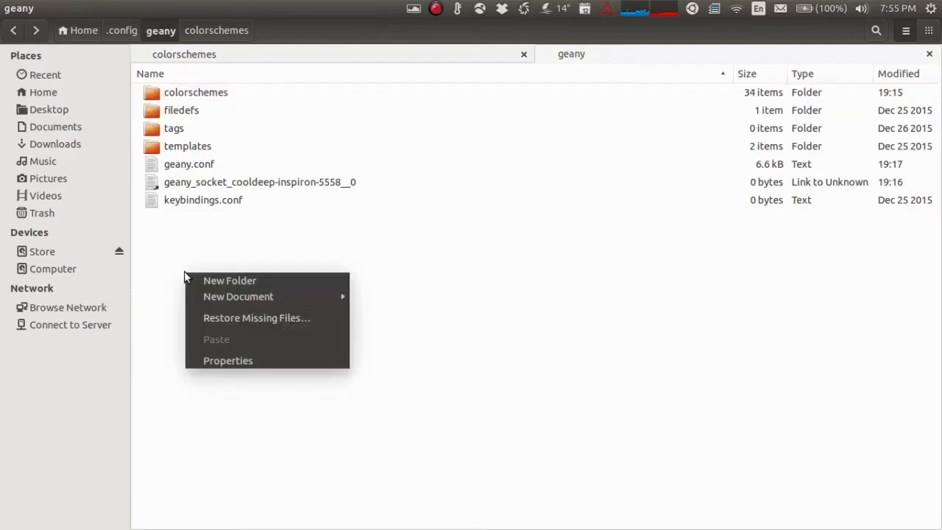
{"action": "mouse_move", "coordinate": [254, 242]}
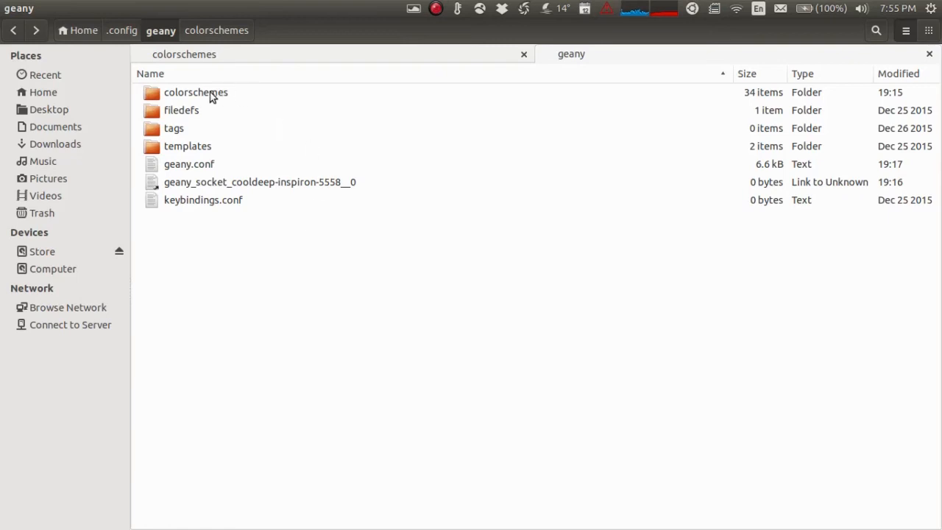
{"action": "mouse_move", "coordinate": [352, 57]}
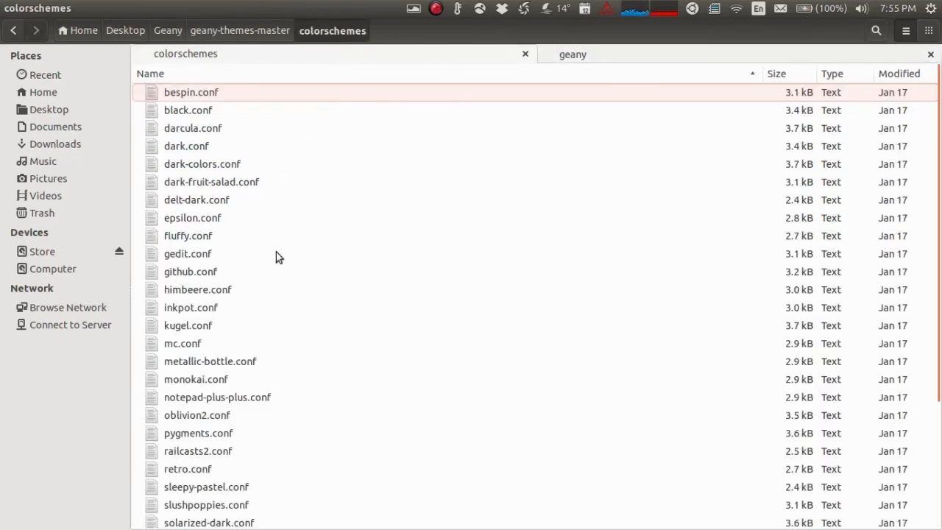
{"action": "right_click", "coordinate": [278, 256]}
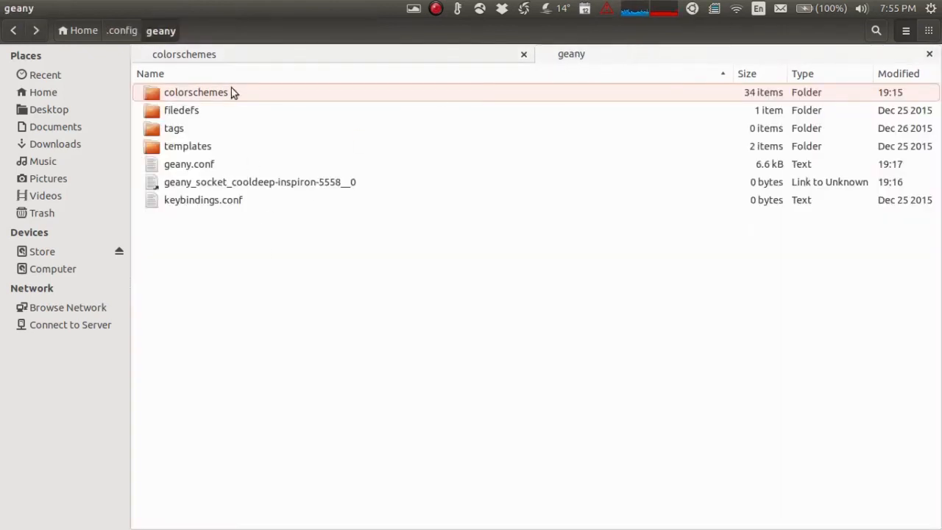
{"action": "right_click", "coordinate": [188, 110]}
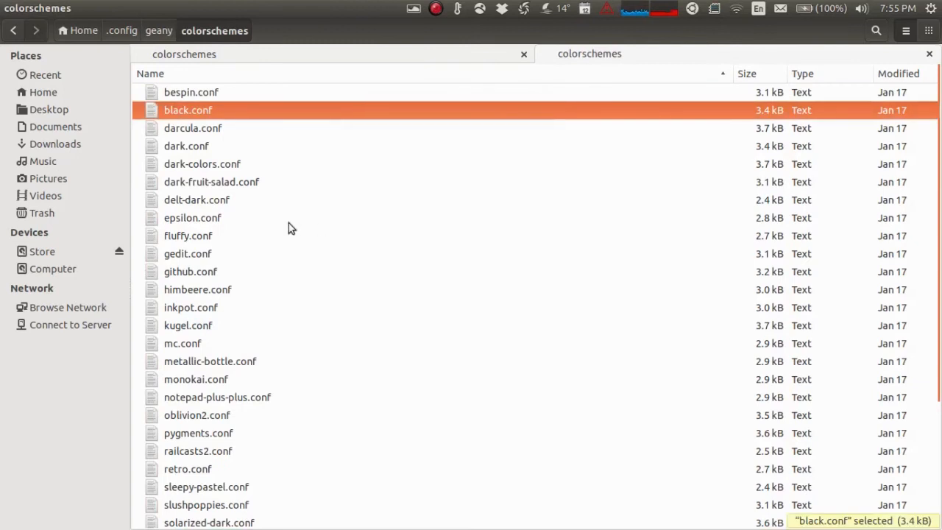
{"action": "mouse_move", "coordinate": [320, 197]}
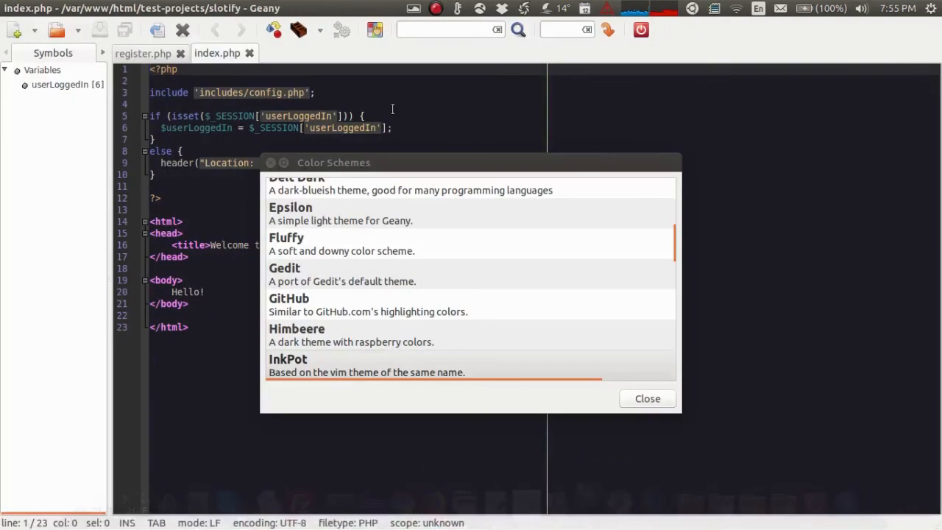
{"action": "mouse_move", "coordinate": [647, 398]}
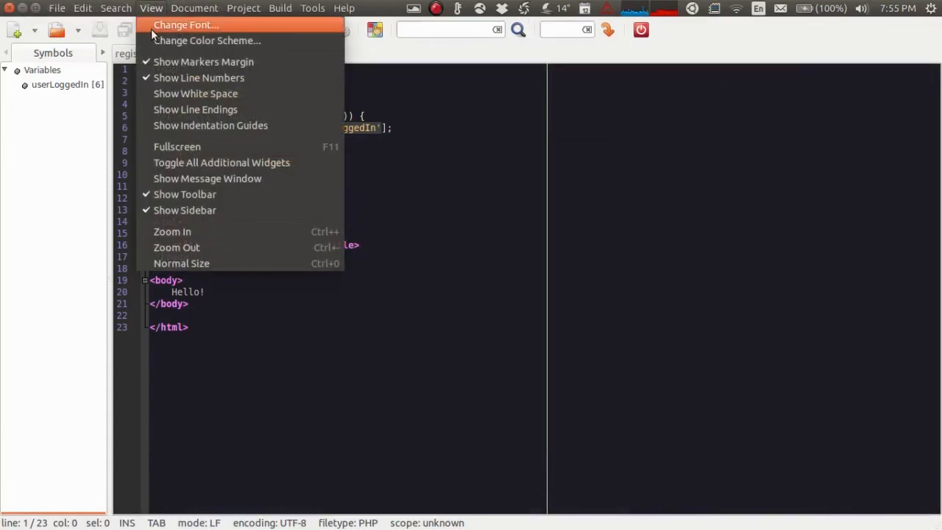
{"action": "mouse_move", "coordinate": [204, 62]}
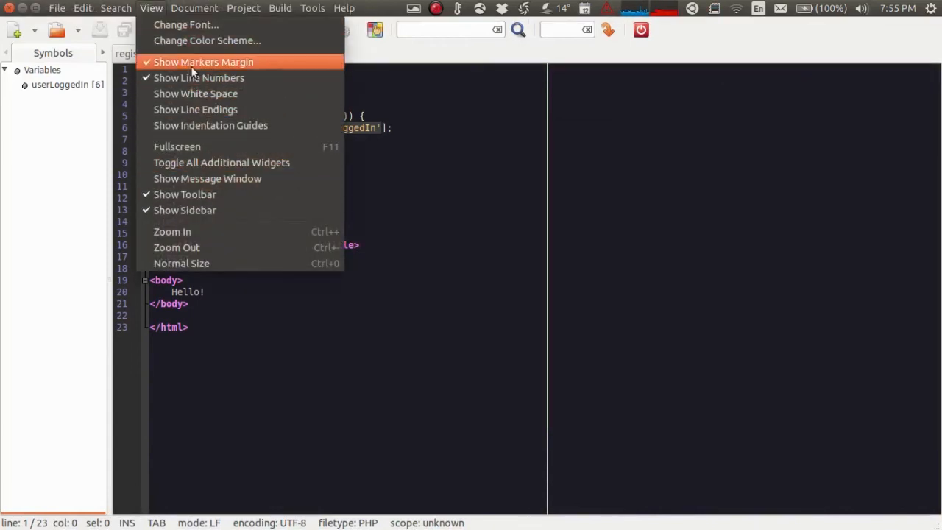
Step: Open the Color Schemes dialog and scroll the installed themes toward Steampunk
{"action": "left_click", "coordinate": [207, 40]}
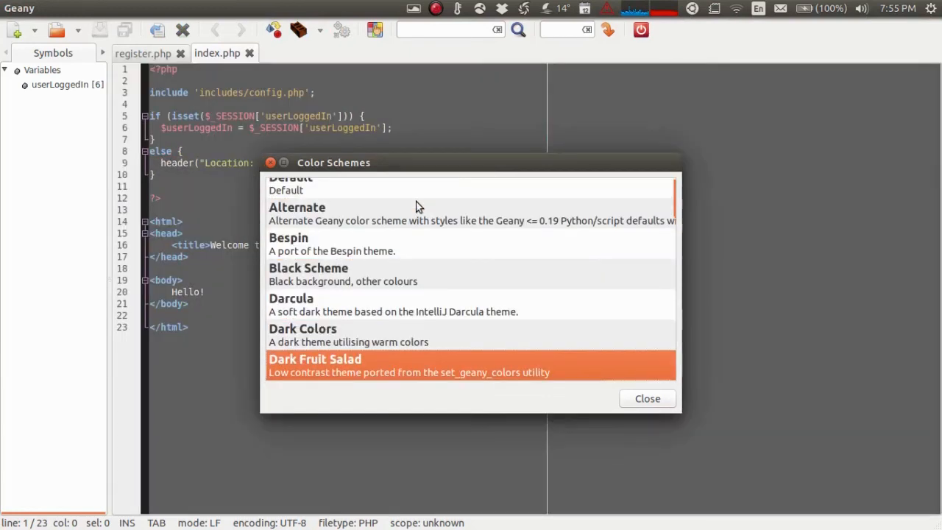
{"action": "scroll", "scroll_direction": "down", "scroll_amount": 3}
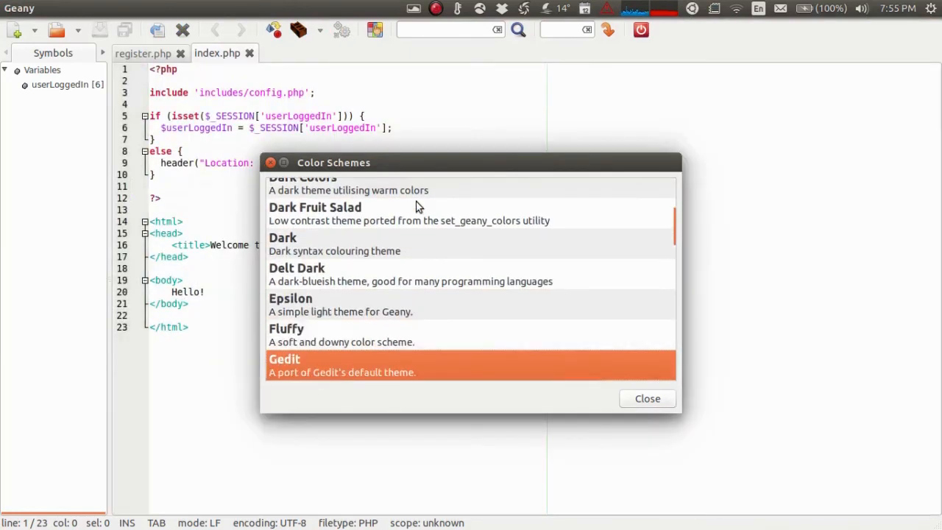
{"action": "scroll", "scroll_direction": "down", "scroll_amount": 3}
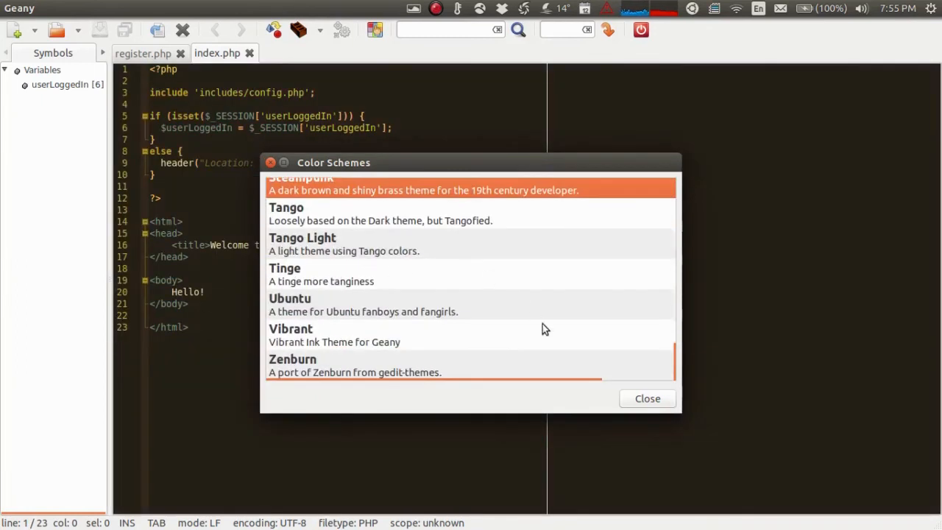
{"action": "scroll", "scroll_direction": "down", "scroll_amount": 3}
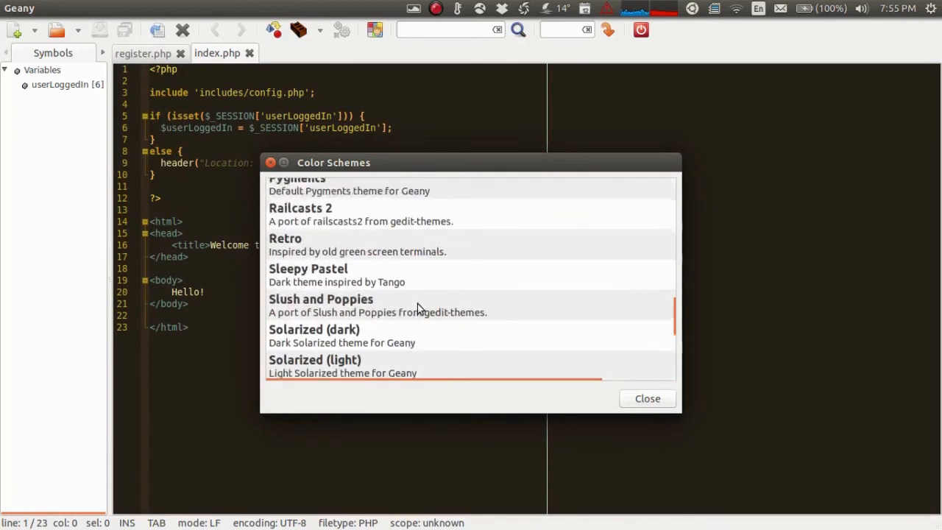